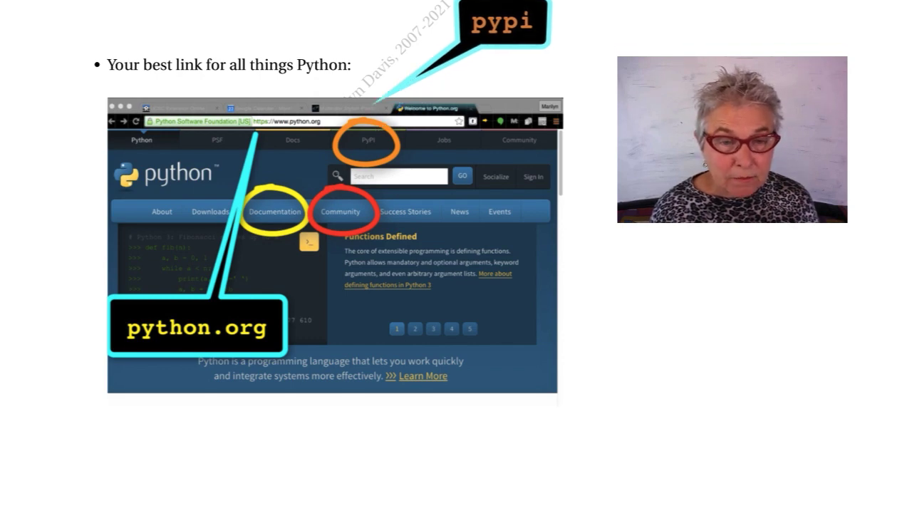
Step: Advance to the slide showing python.org's Documentation menu pointing to Python Docs
{"action": "key", "text": "Right"}
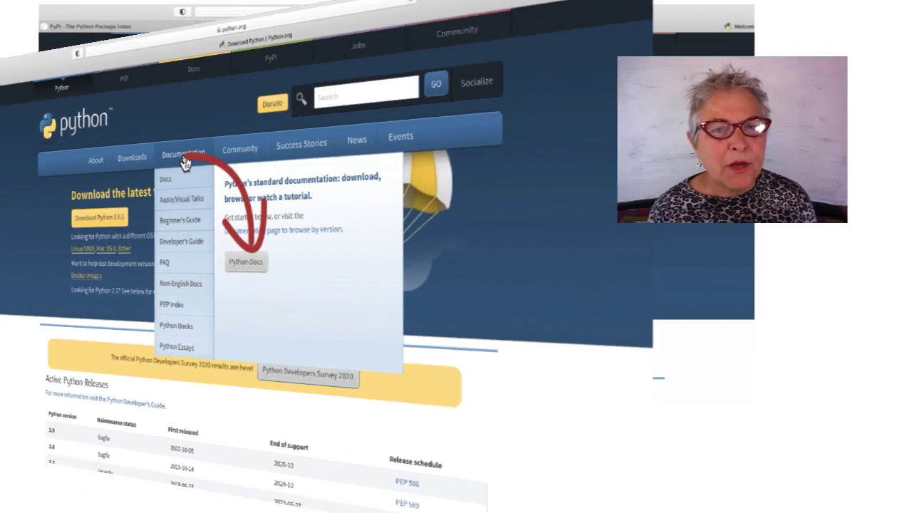
Step: Advance to the python.org Community menu slide with Mailing Lists circled
{"action": "left_click", "coordinate": [404, 121]}
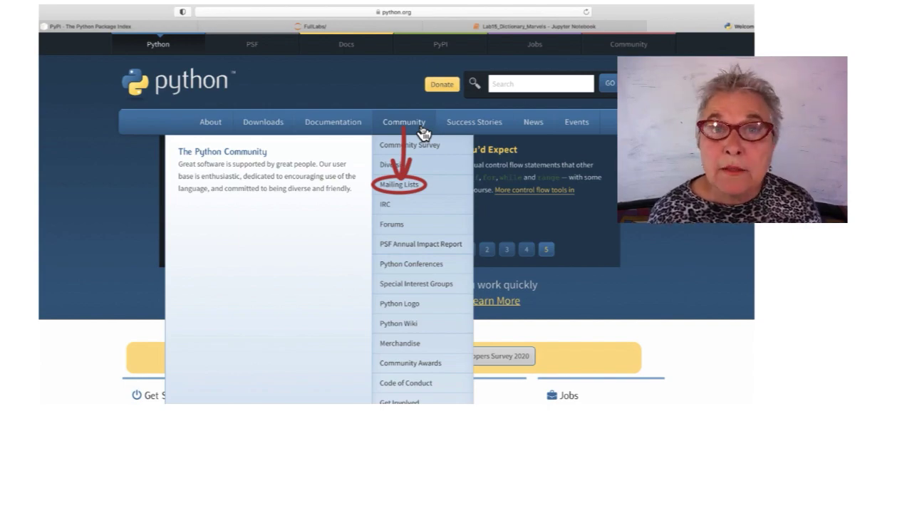
Step: Advance through the tutor mailing list slide toward the 'Lab 490 – Exercises' slide
{"action": "left_click", "coordinate": [400, 183]}
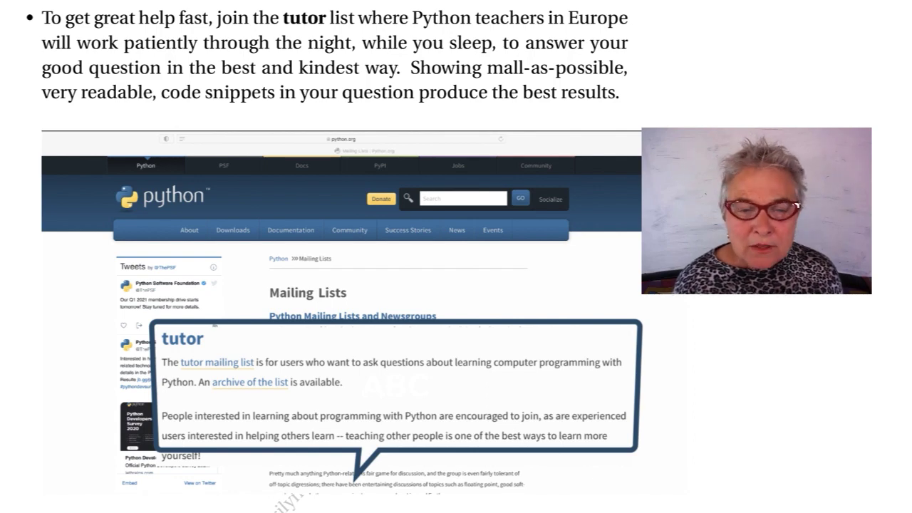
{"action": "scroll", "scroll_direction": "down", "scroll_amount": 3}
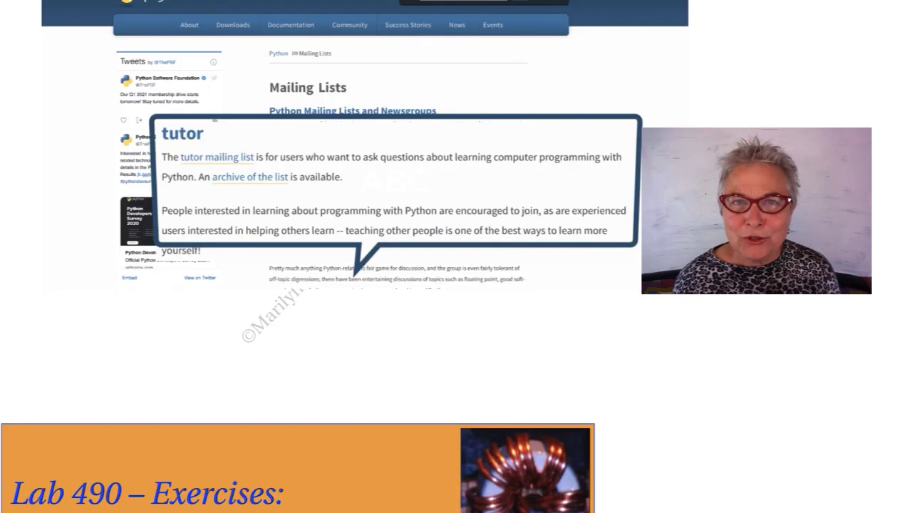